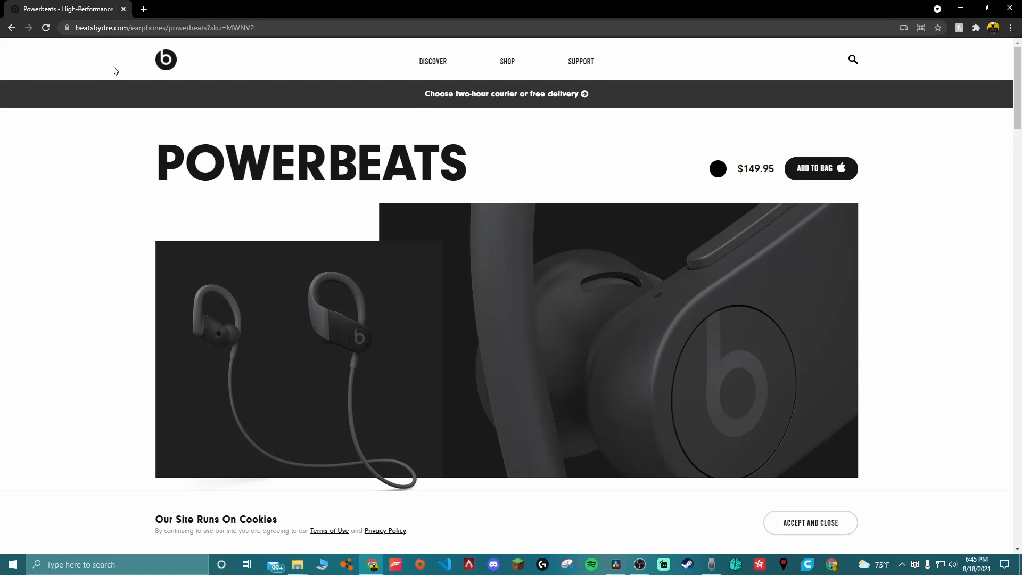
mouse_move(107, 60)
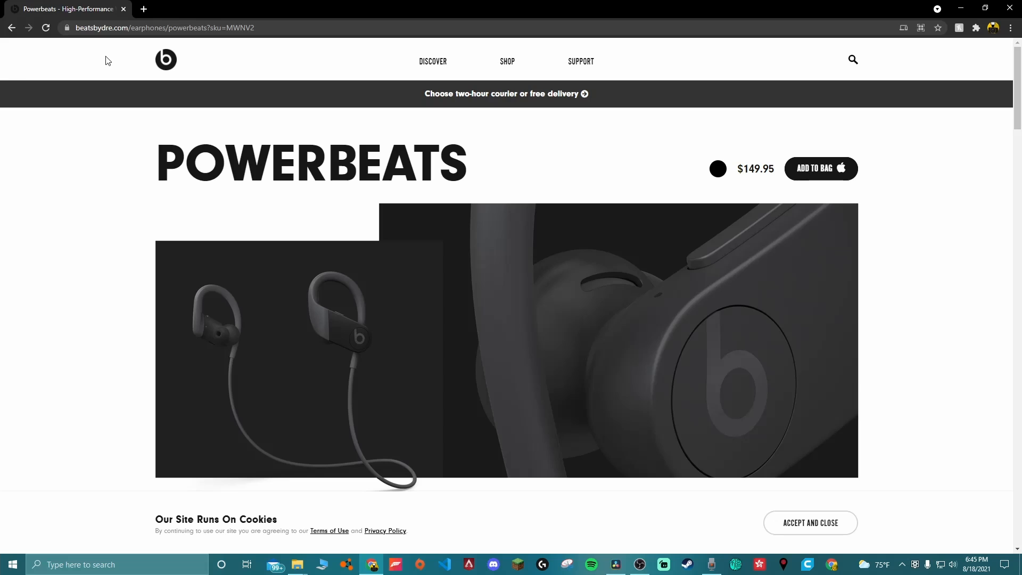
mouse_move(133, 60)
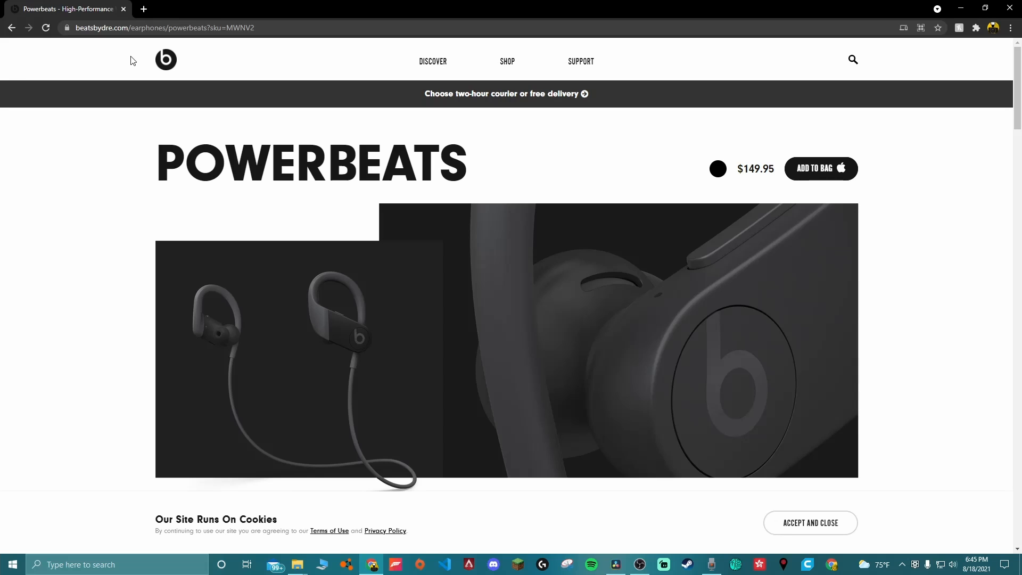
mouse_move(116, 47)
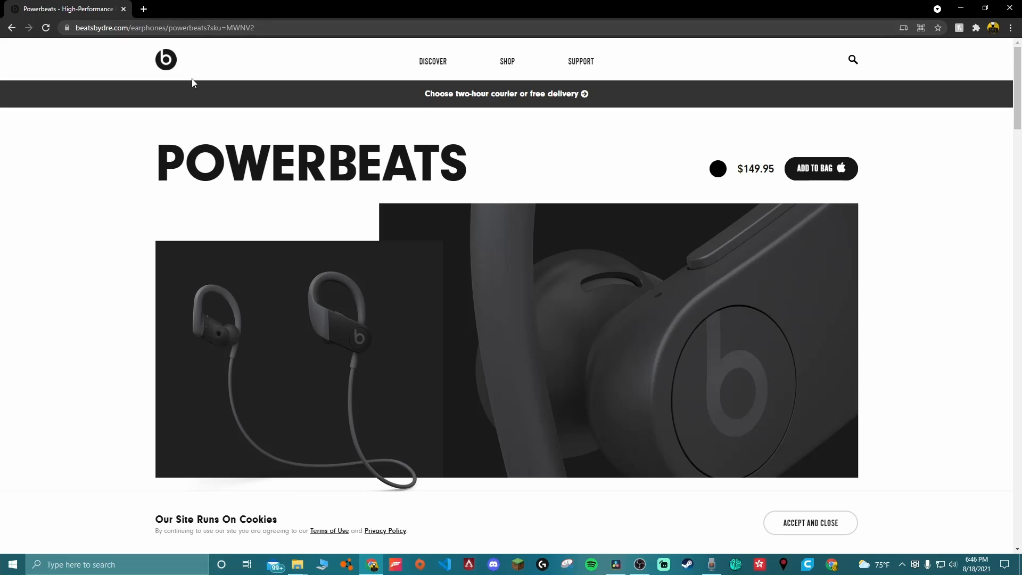
mouse_move(186, 78)
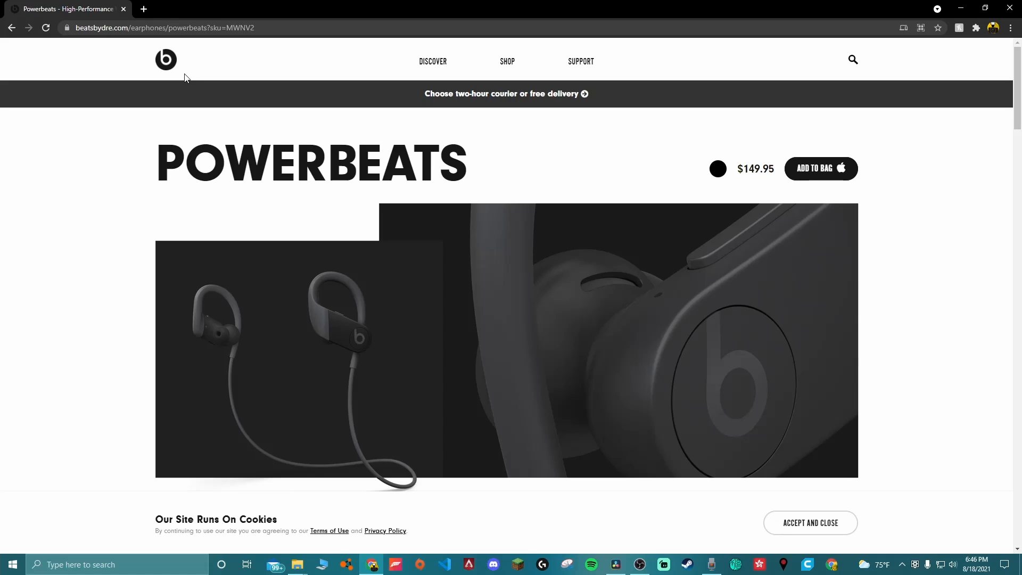
mouse_move(174, 67)
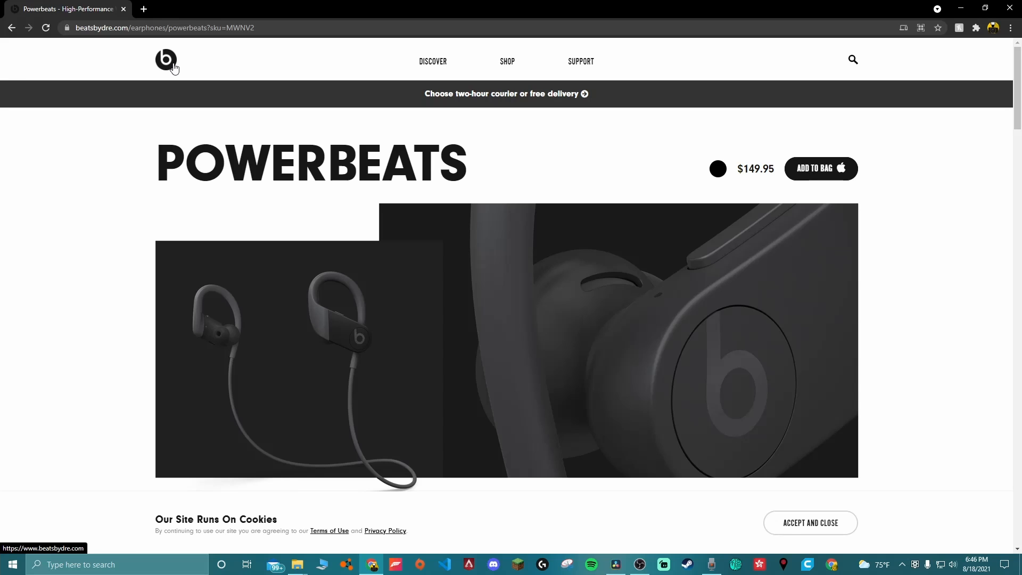
mouse_move(178, 65)
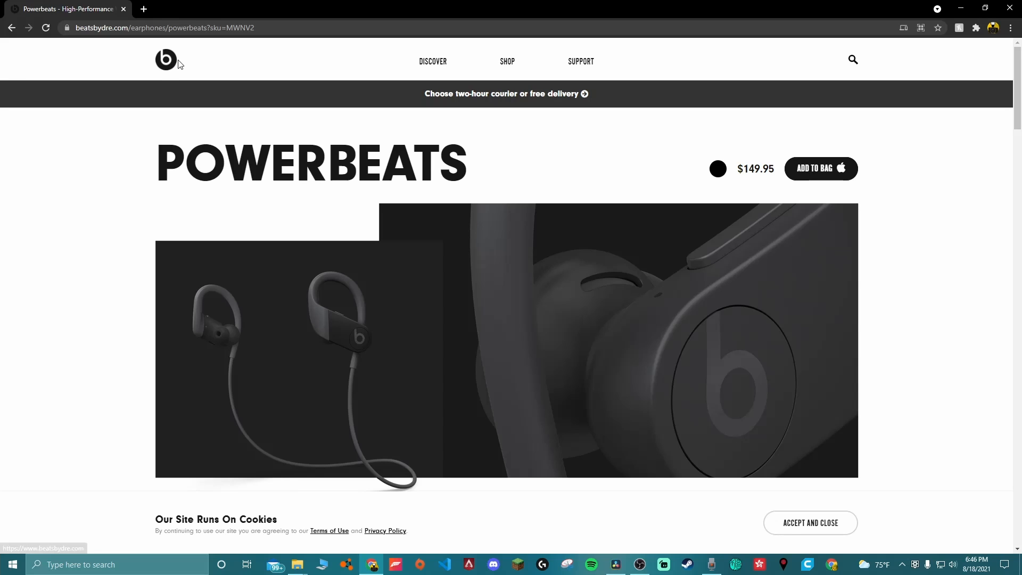
mouse_move(185, 77)
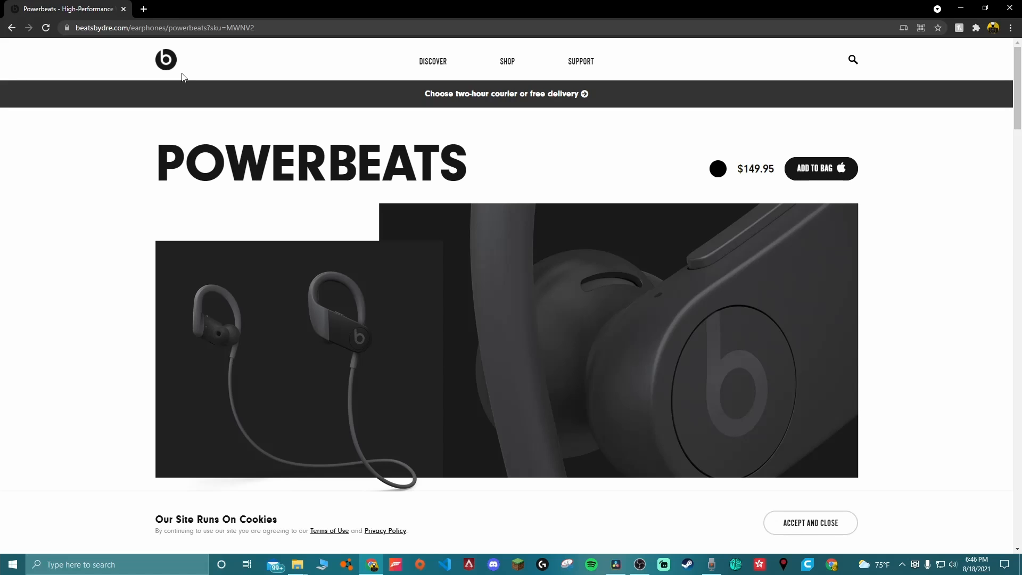
- Scroll past the color swatches to the sweat-resistance and 15-hour listening highlights
scroll("down", 3)
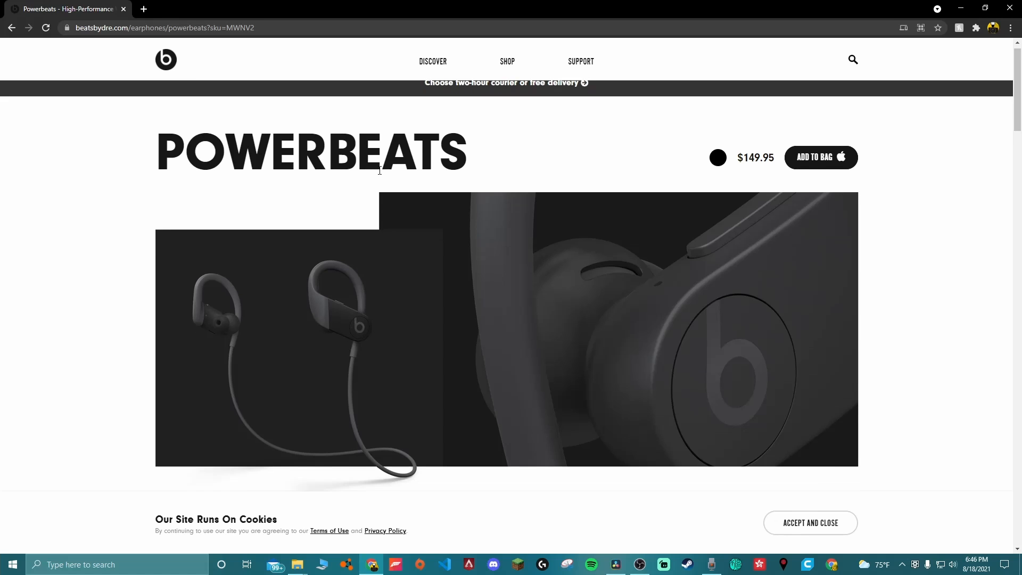
scroll("down", 3)
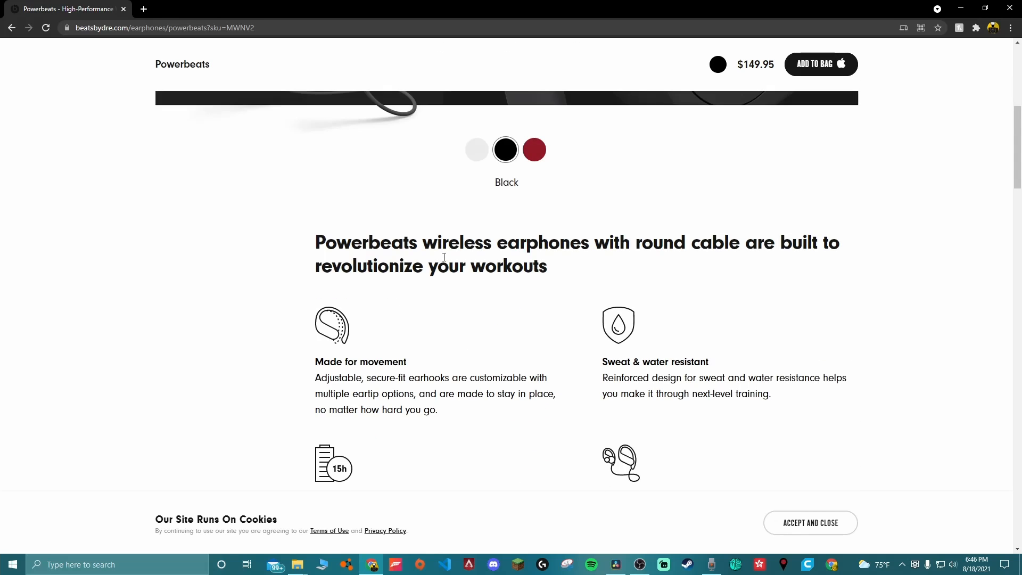
scroll("down", 3)
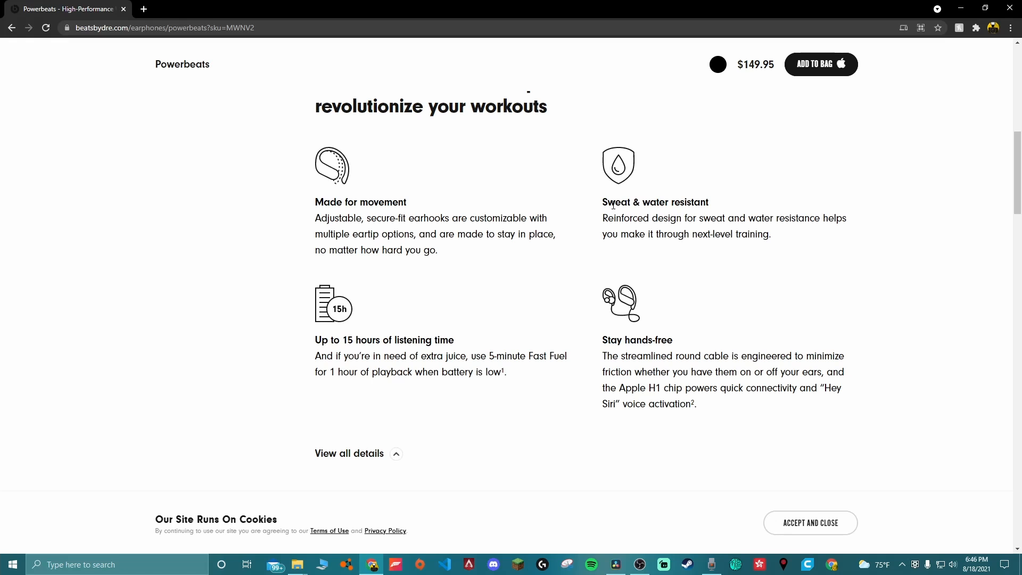
mouse_move(748, 201)
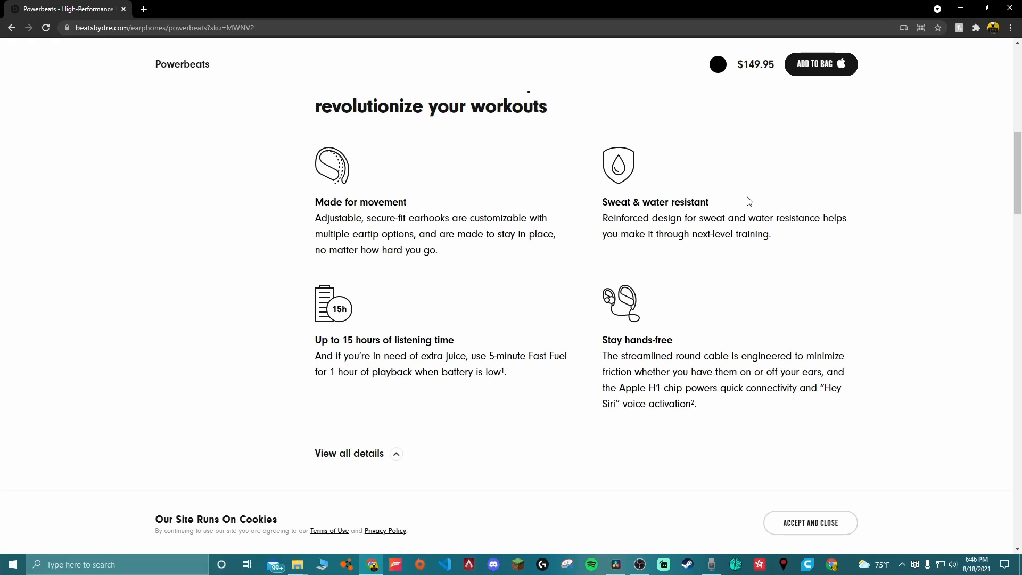
mouse_move(755, 216)
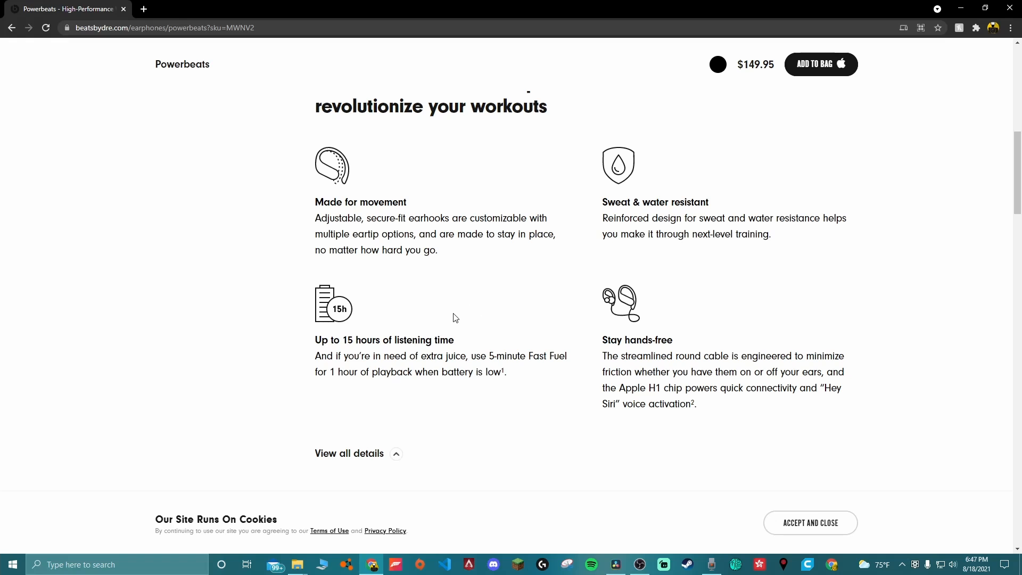
mouse_move(332, 339)
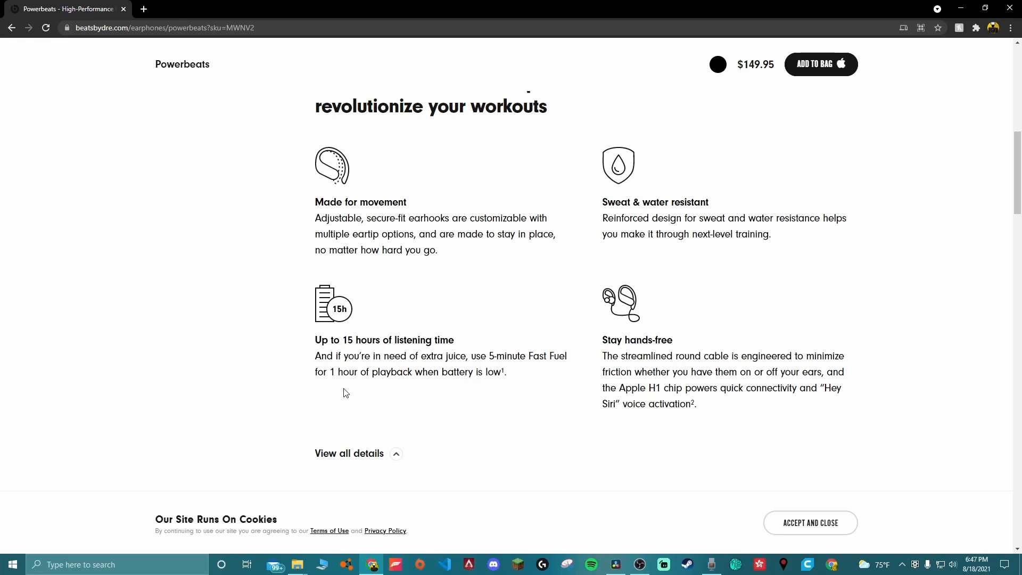
mouse_move(416, 388)
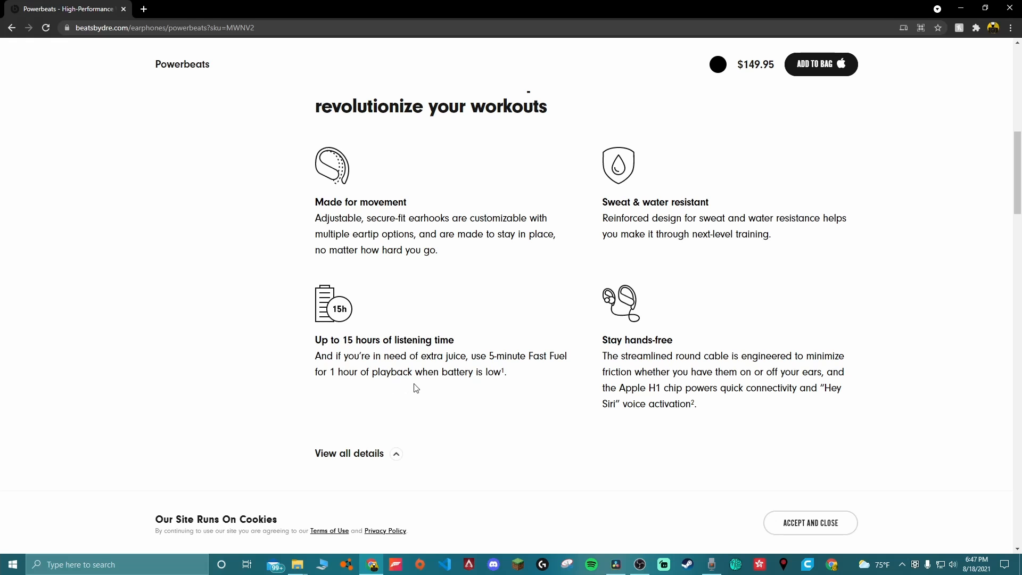
mouse_move(430, 371)
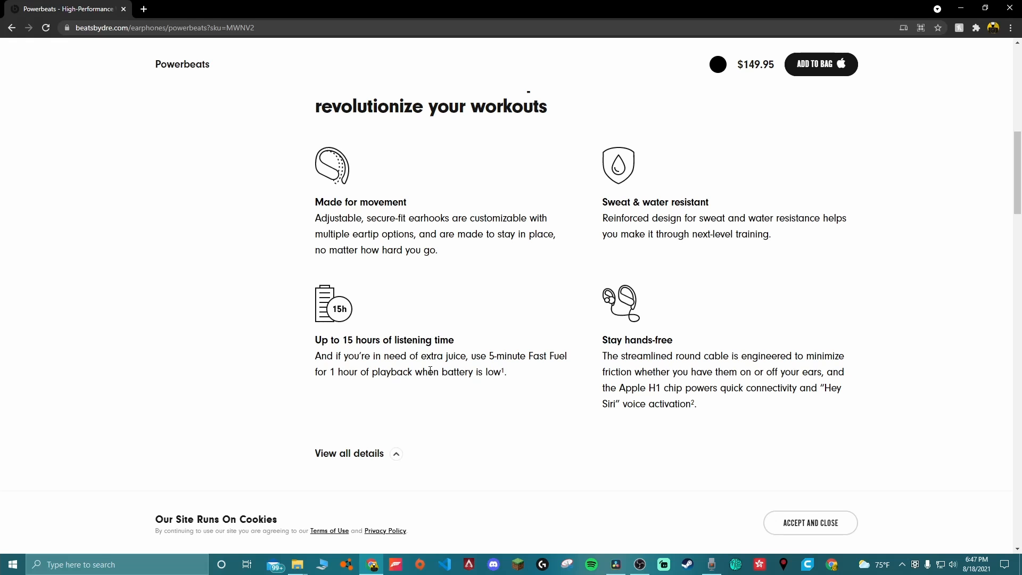
mouse_move(568, 384)
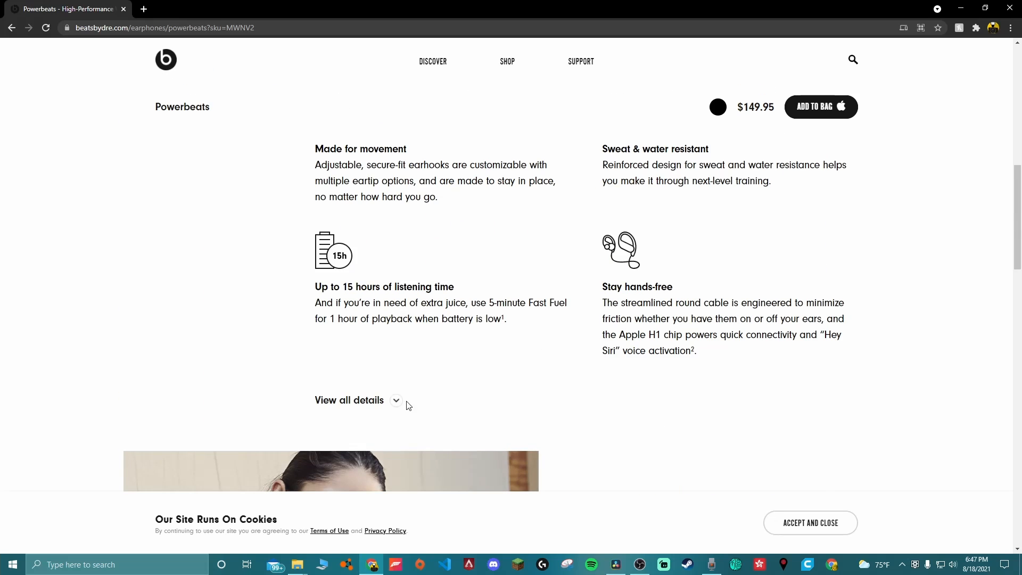
- Expand View all details and scroll through Design and Connectivity to the Power specs
left_click(396, 400)
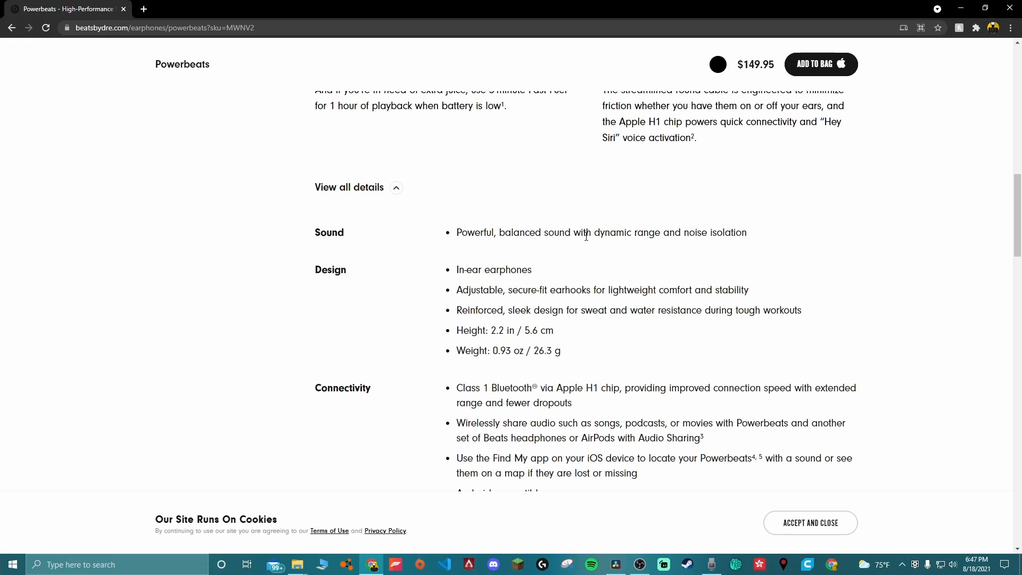
mouse_move(755, 240)
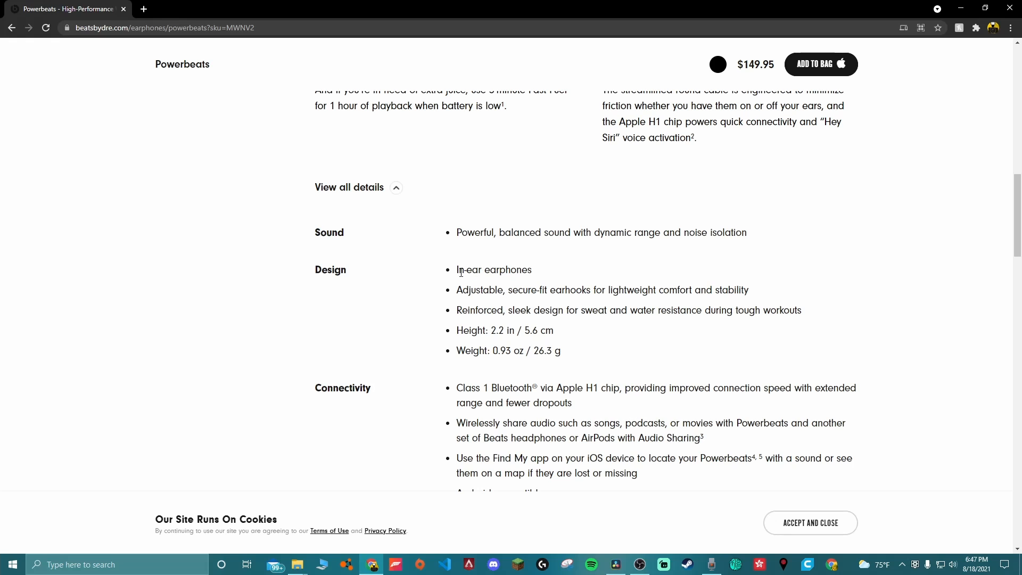
mouse_move(642, 162)
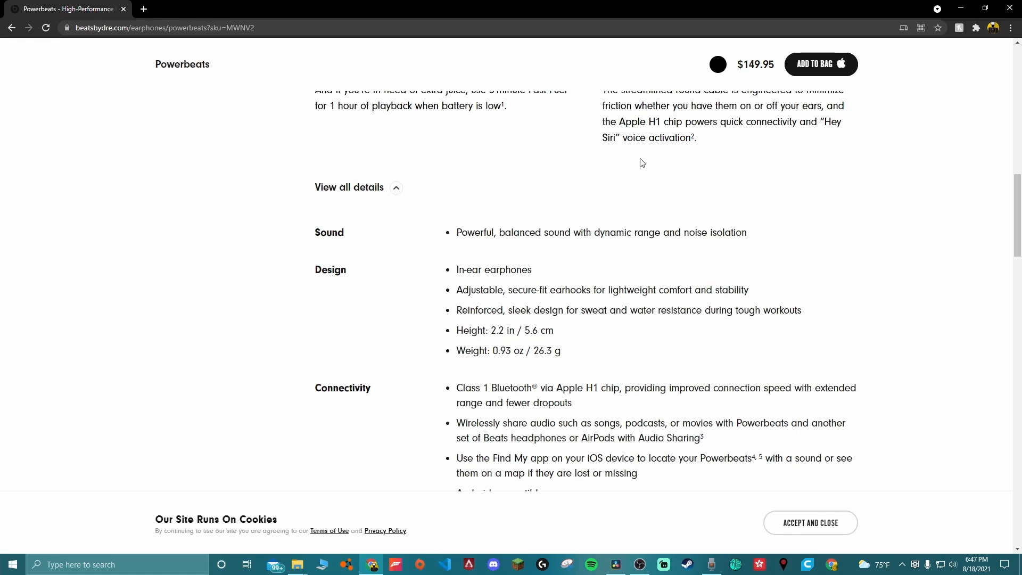
mouse_move(631, 259)
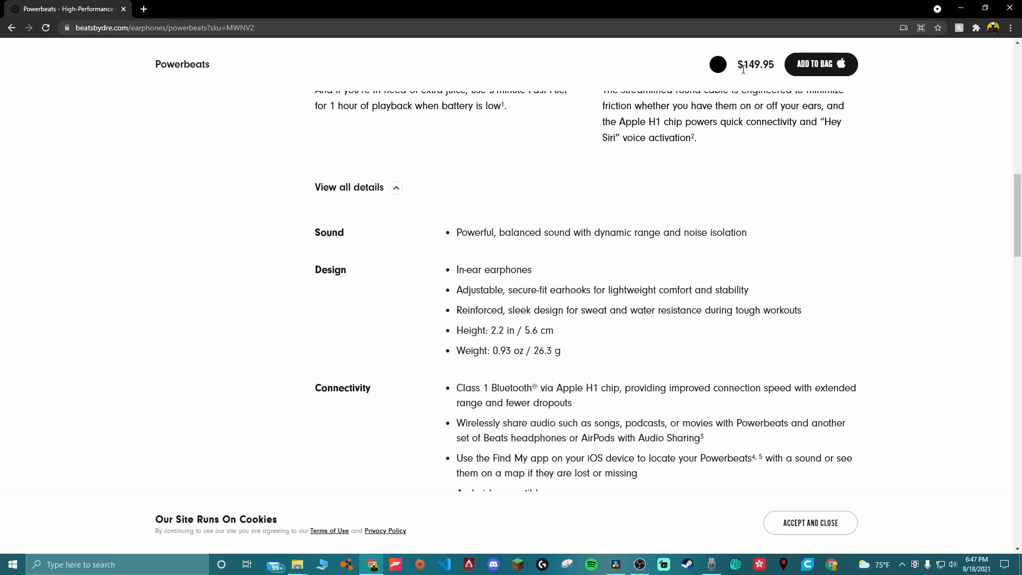
mouse_move(465, 275)
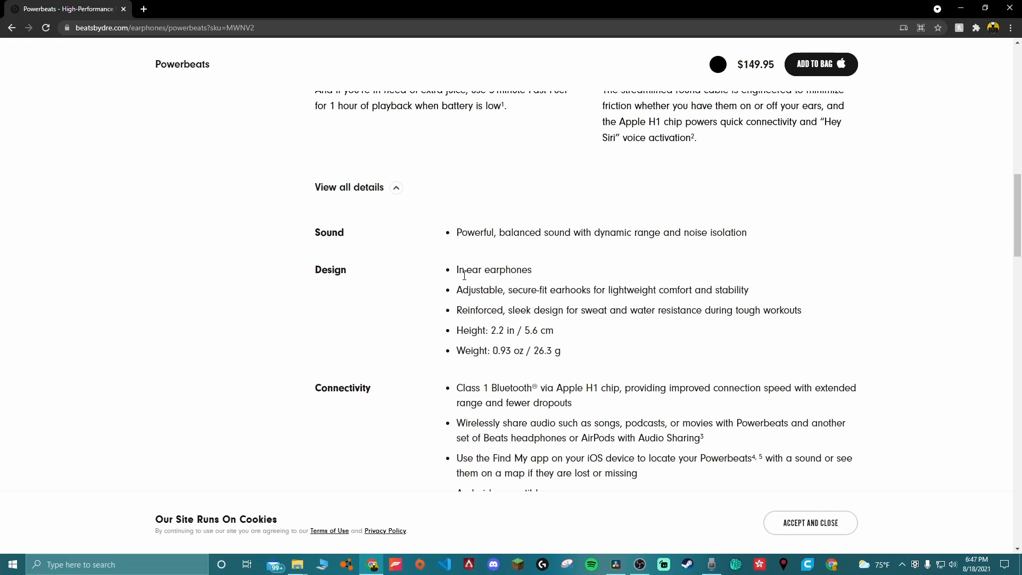
mouse_move(473, 281)
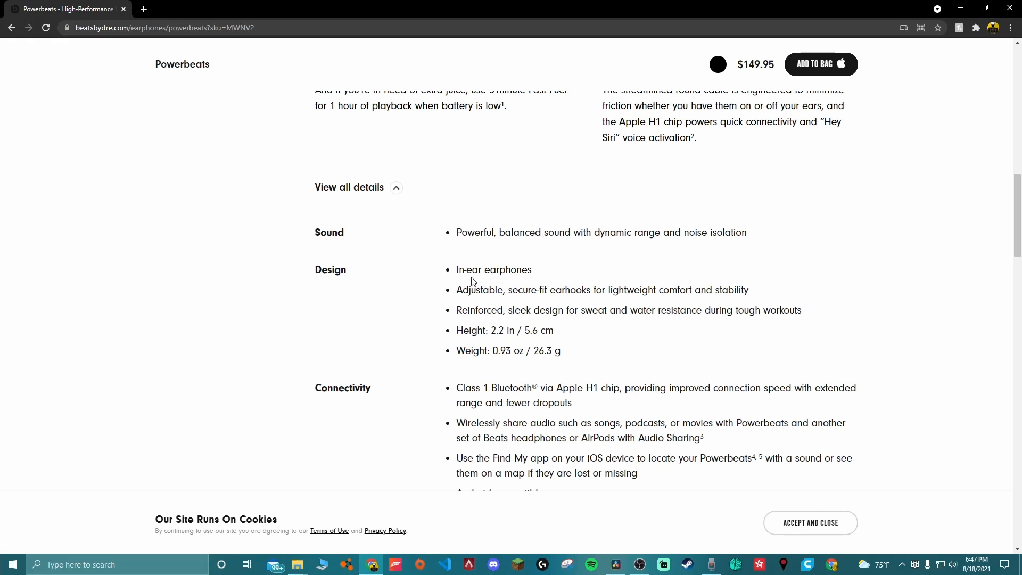
mouse_move(490, 267)
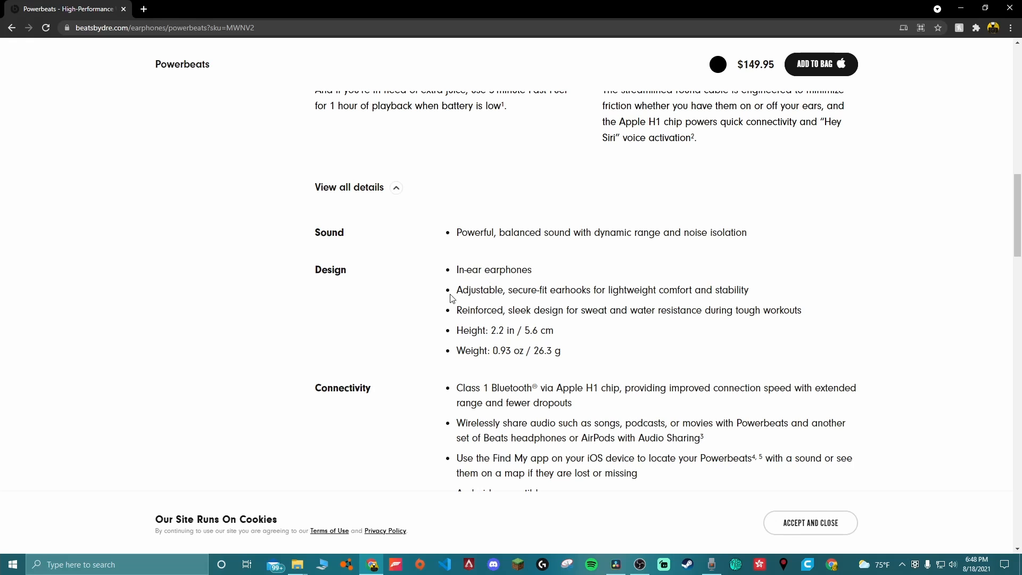
mouse_move(538, 293)
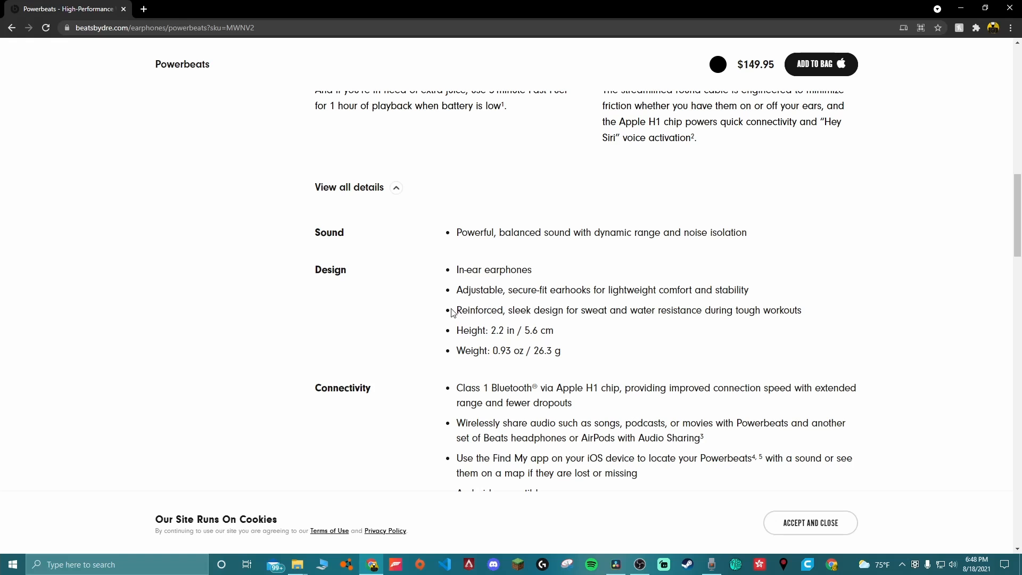
mouse_move(502, 356)
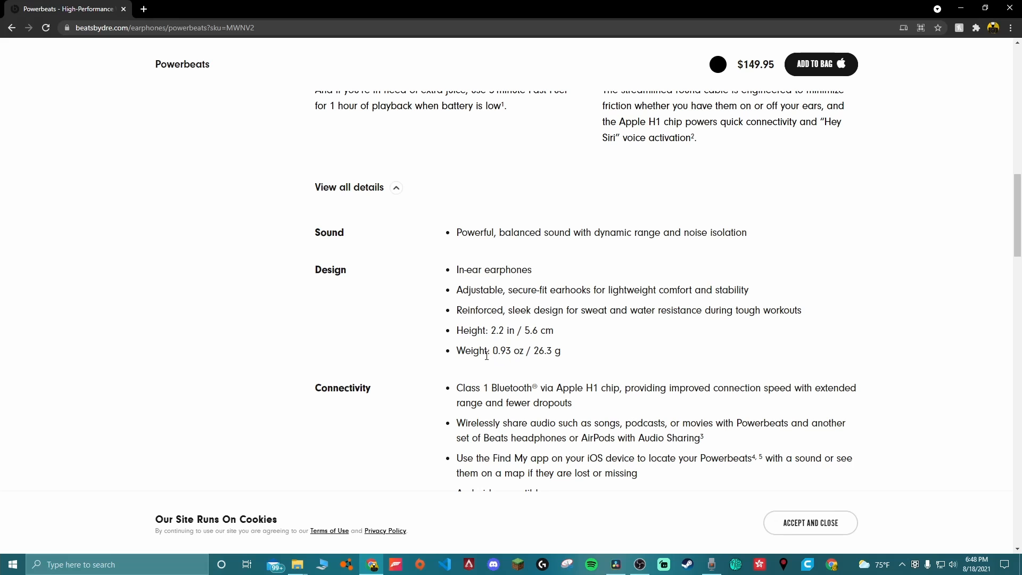
scroll("down", 3)
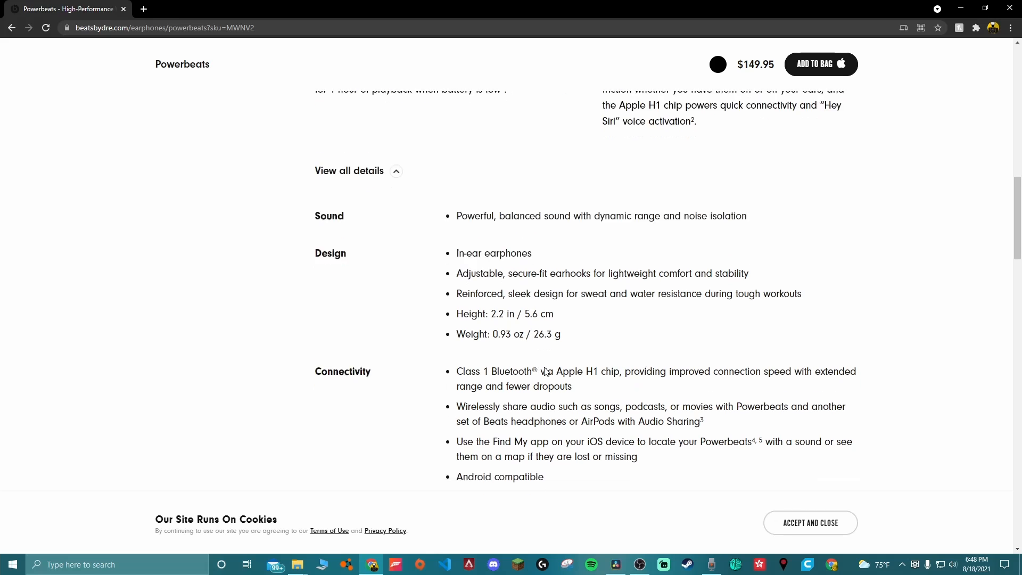
scroll("down", 3)
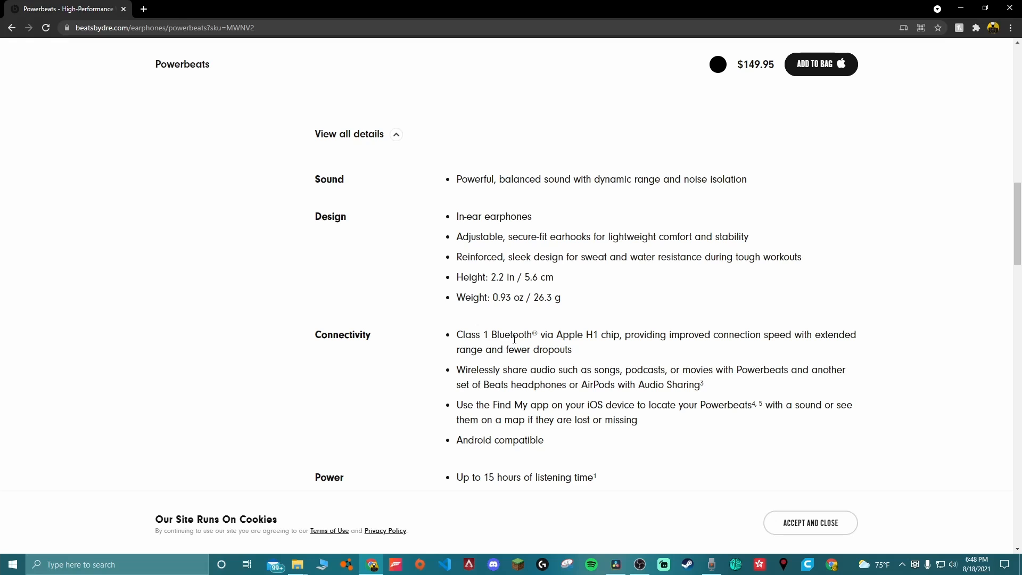
mouse_move(604, 332)
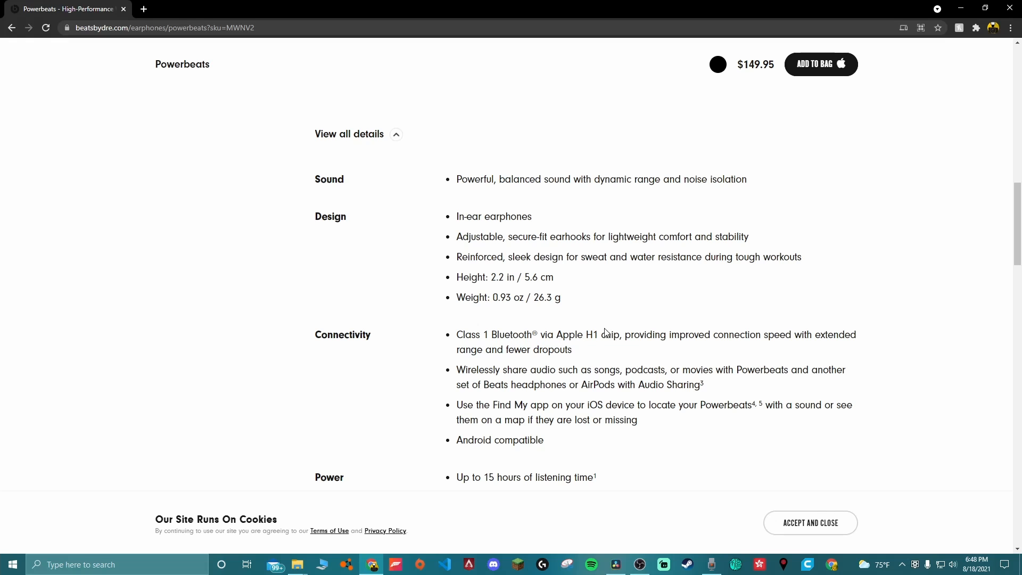
mouse_move(690, 334)
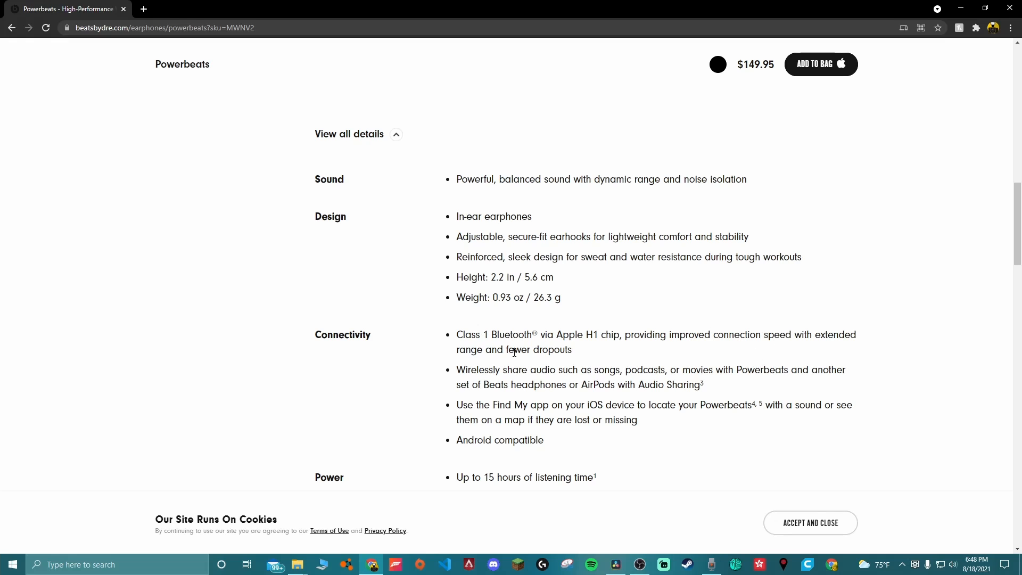
mouse_move(679, 369)
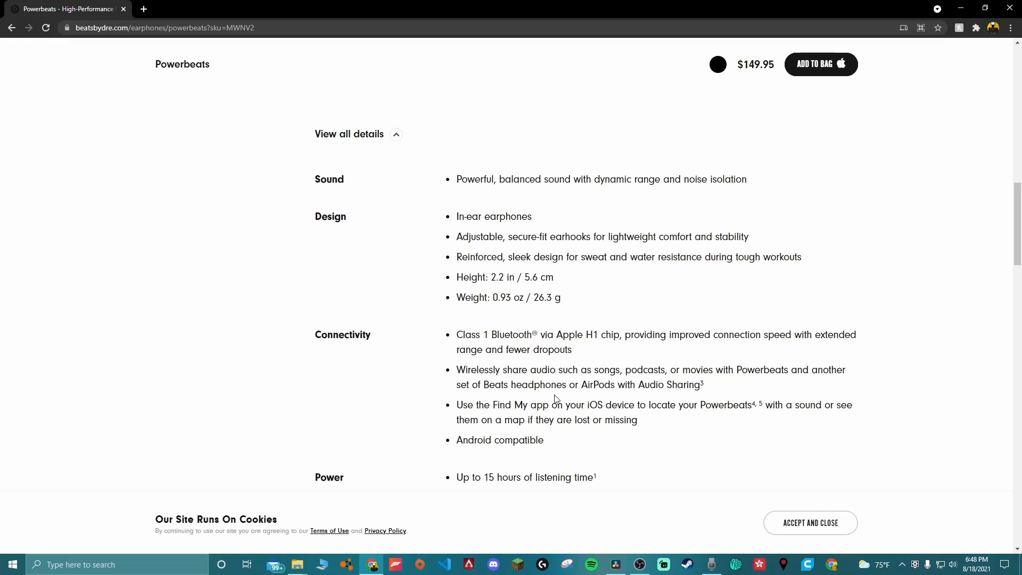
mouse_move(728, 416)
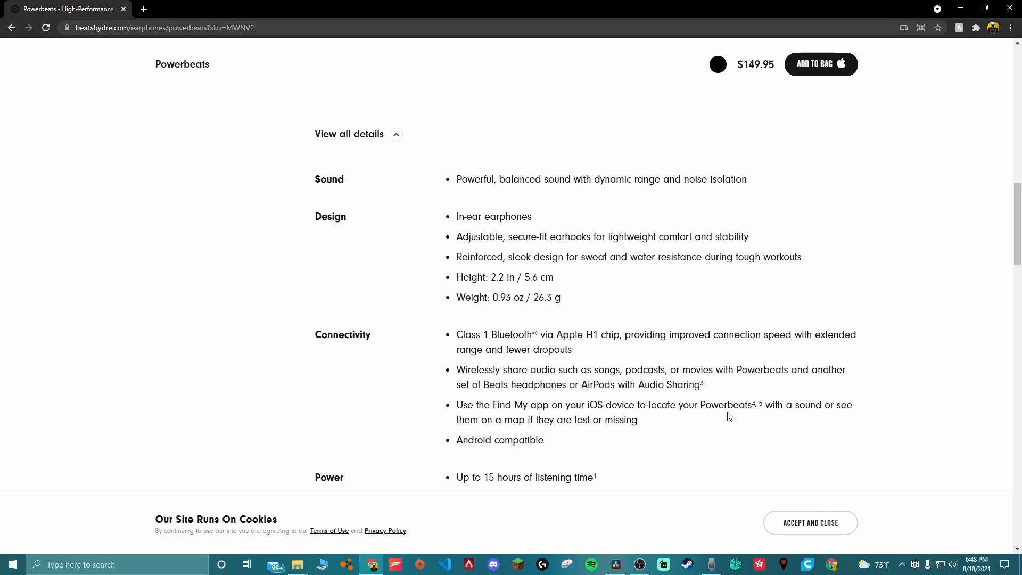
scroll("down", 3)
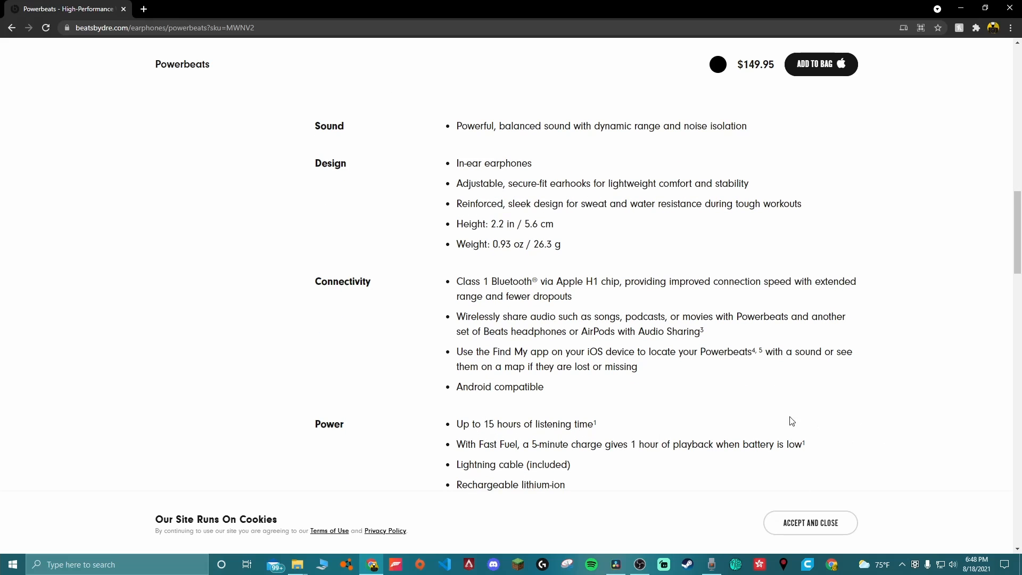
scroll("down", 3)
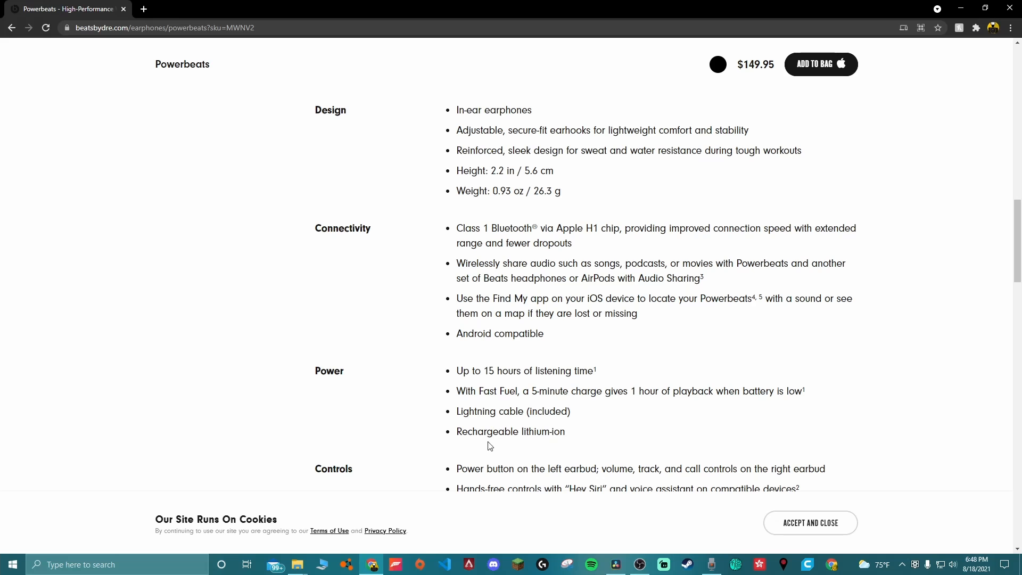
mouse_move(619, 451)
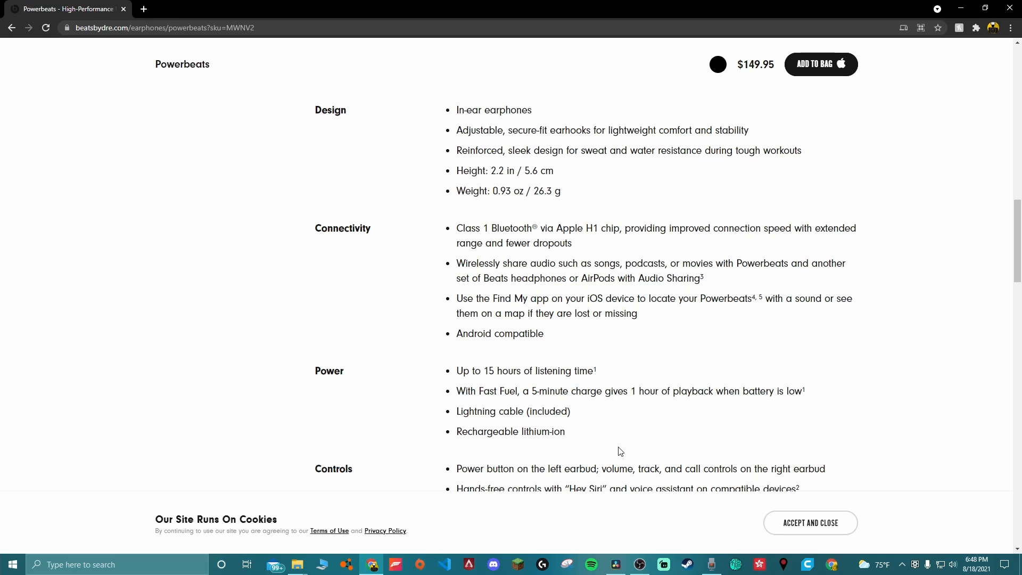
scroll("down", 3)
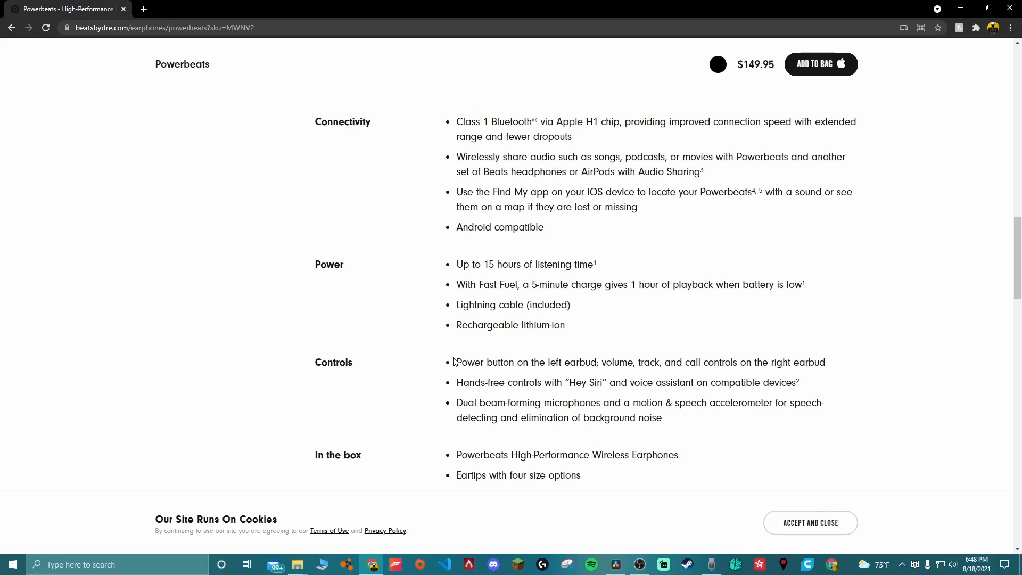
left_click_drag(455, 362, 626, 362)
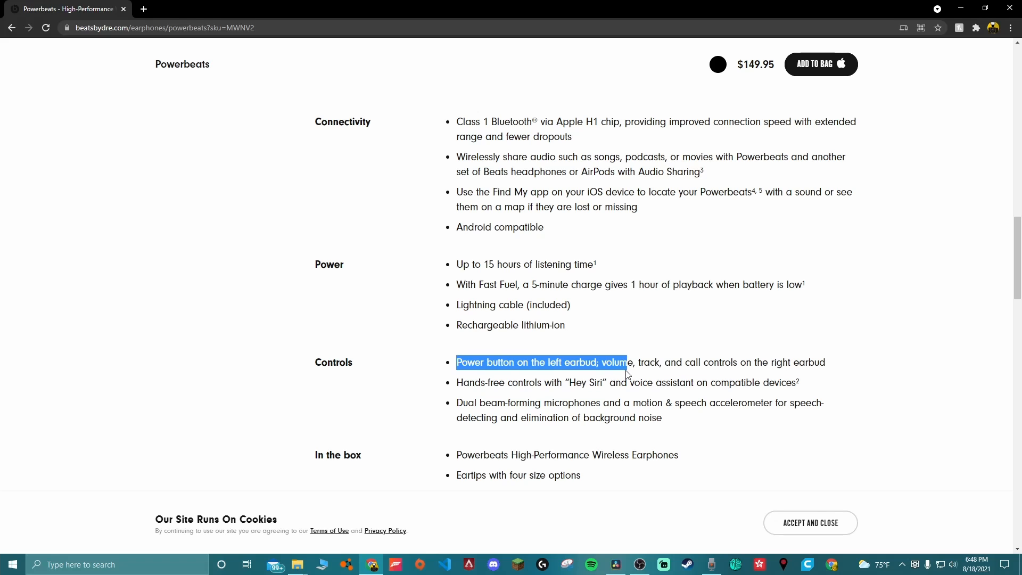
left_click(843, 371)
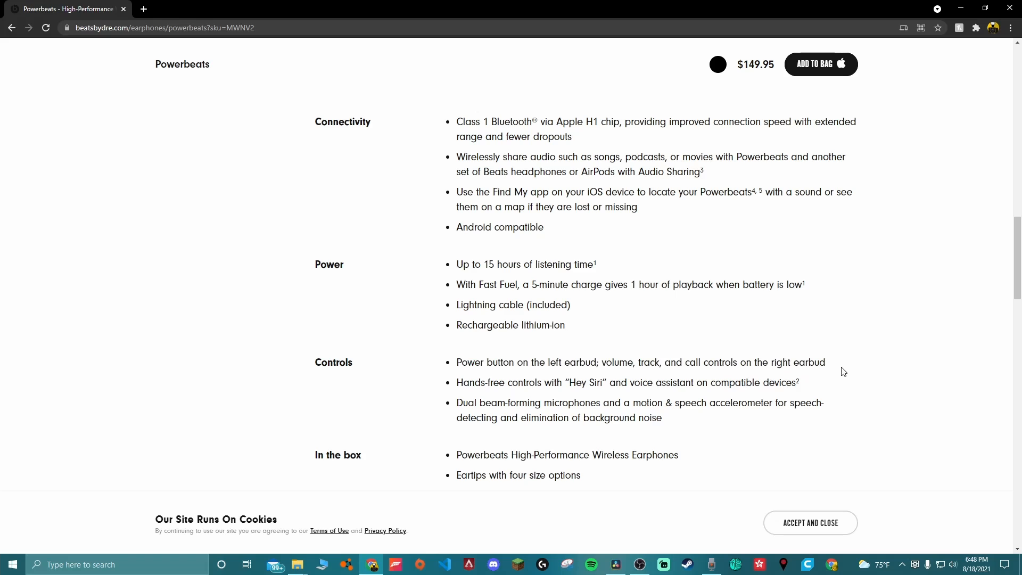
mouse_move(844, 386)
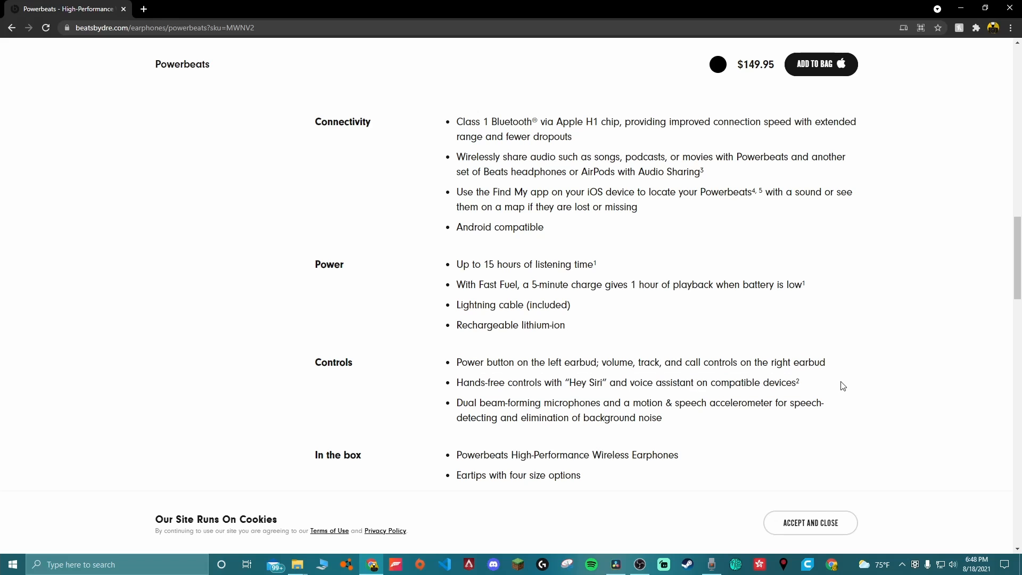
left_click_drag(457, 362, 518, 383)
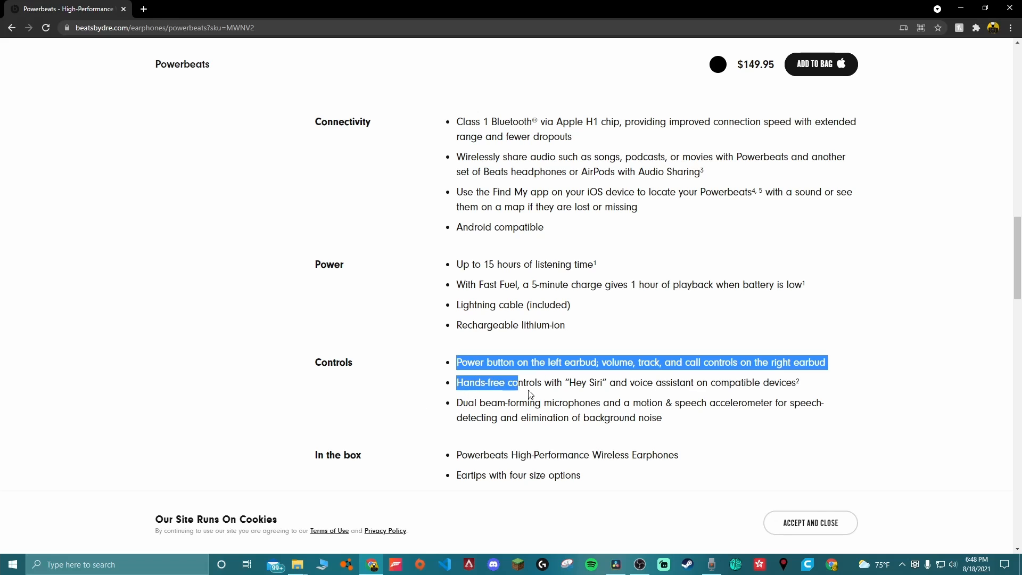
left_click(840, 401)
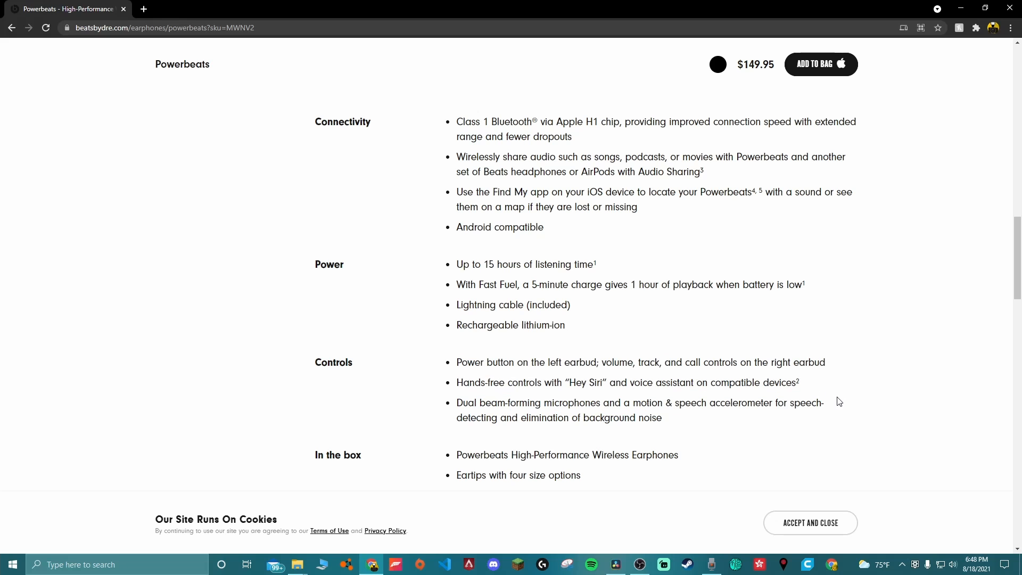
mouse_move(459, 401)
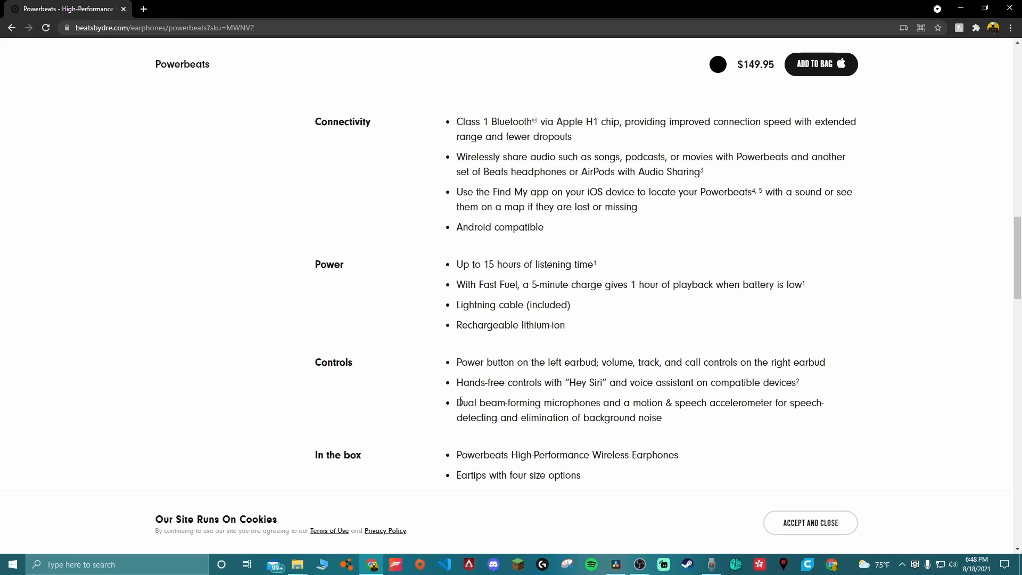
mouse_move(683, 417)
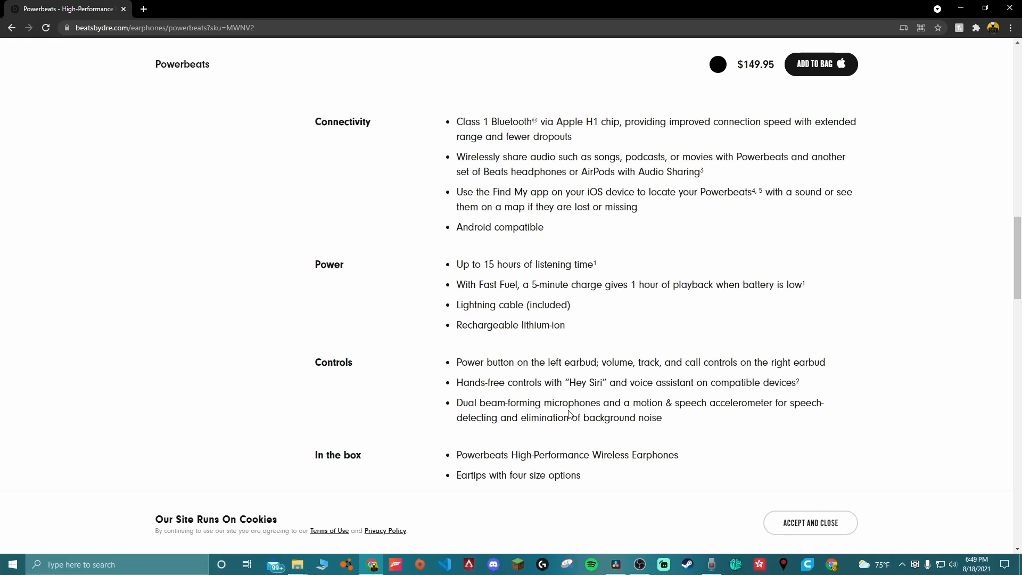
scroll("down", 3)
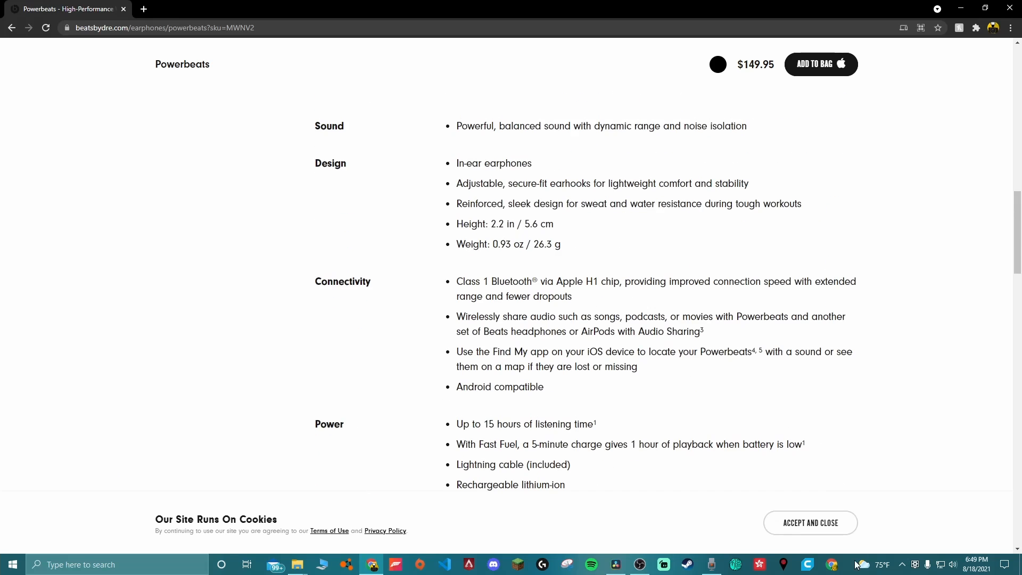
- Return to the product photos, preview the red Powerbeats, then select White
left_click(810, 522)
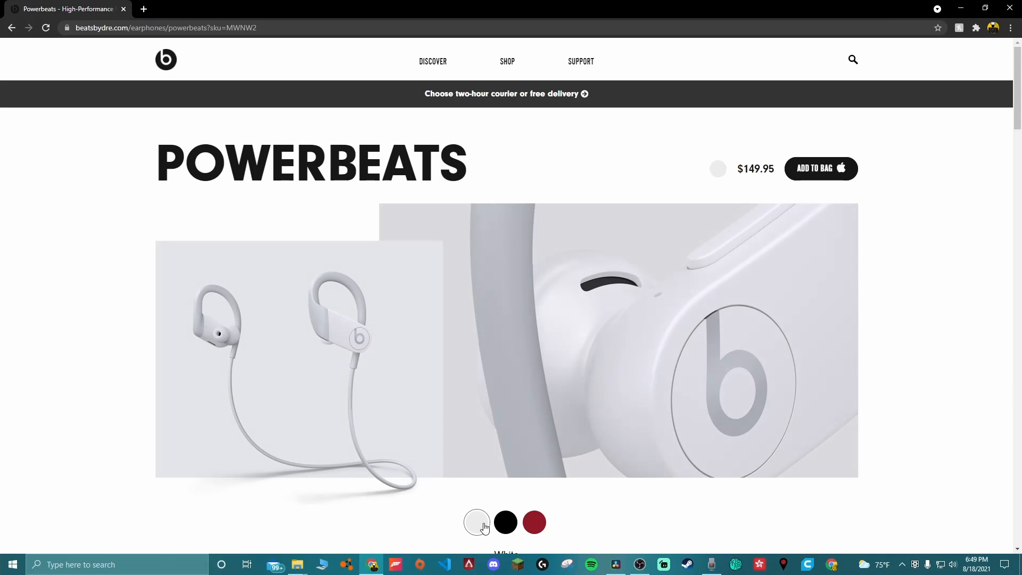
left_click(534, 522)
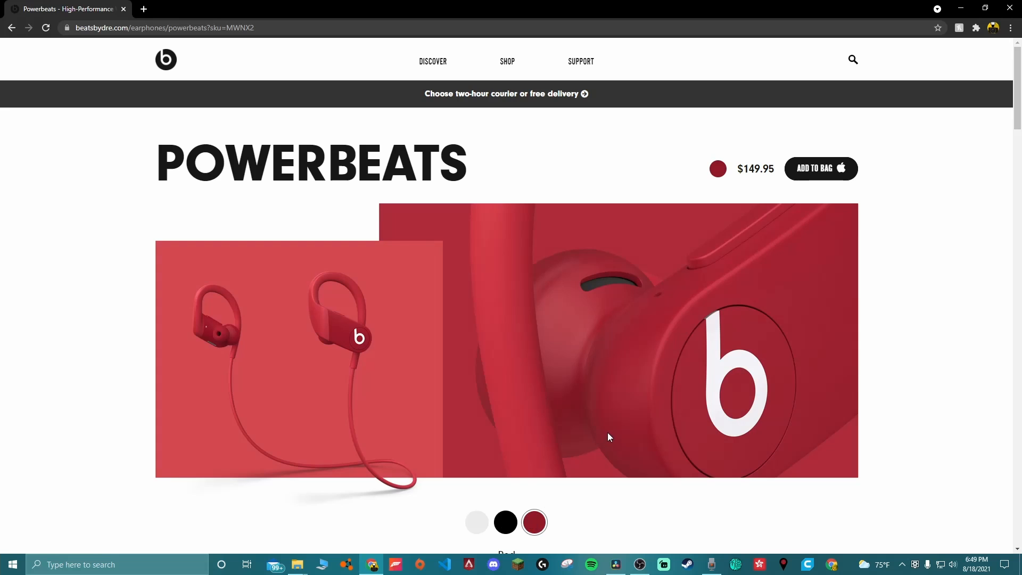
left_click(476, 522)
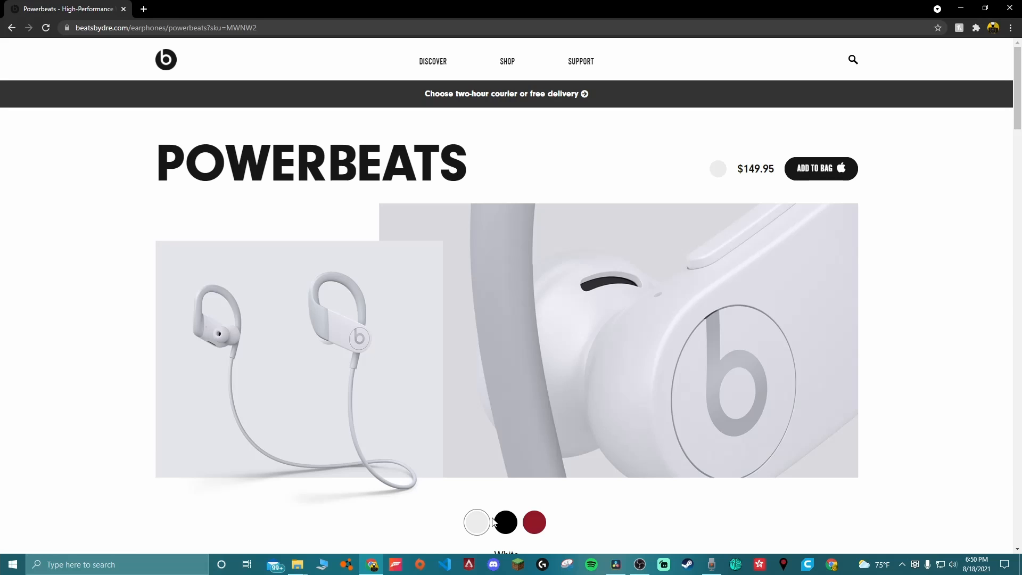
mouse_move(718, 278)
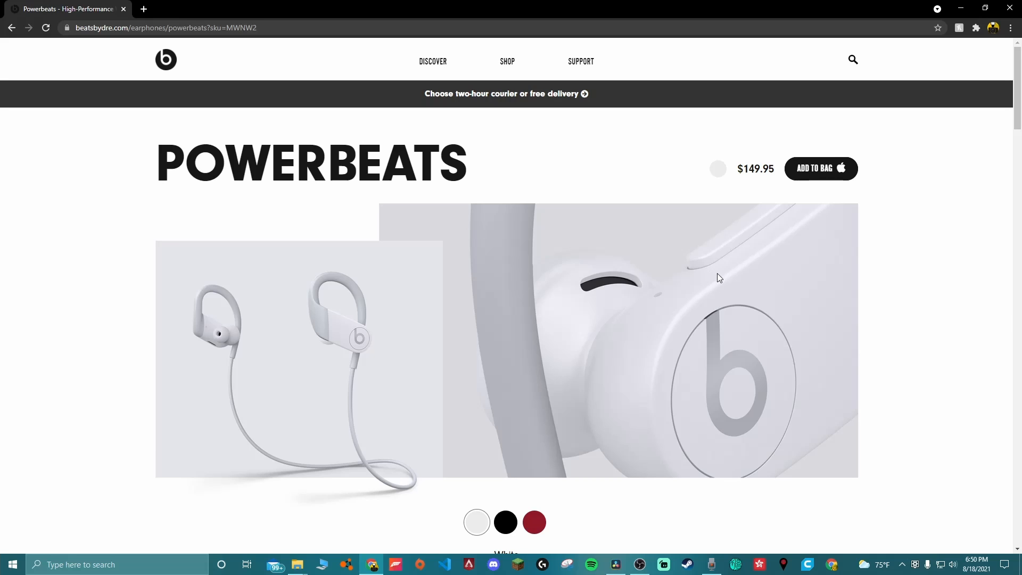
- Scroll down to the 'built to revolutionize your workouts' feature section
scroll("down", 3)
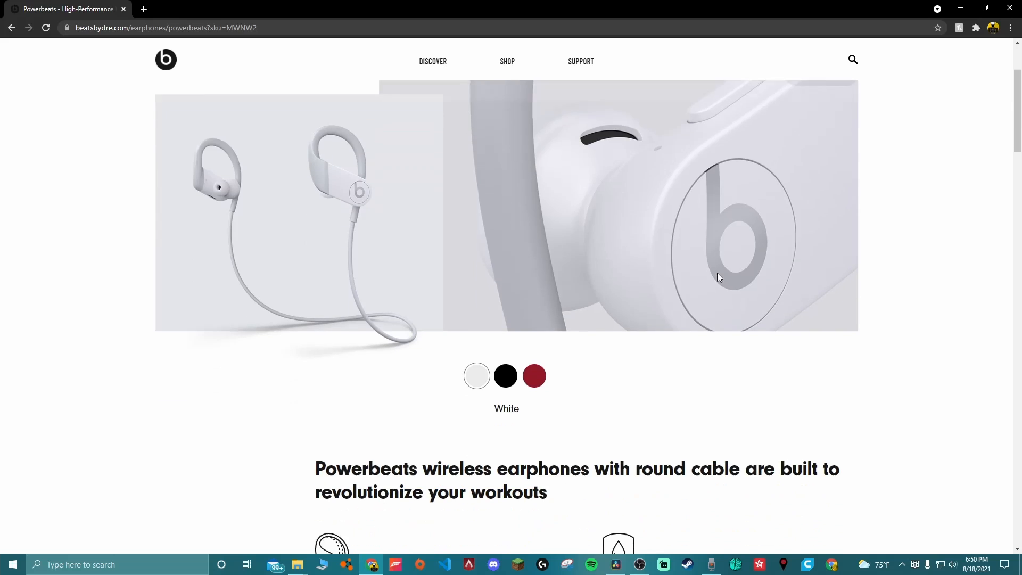
scroll("down", 3)
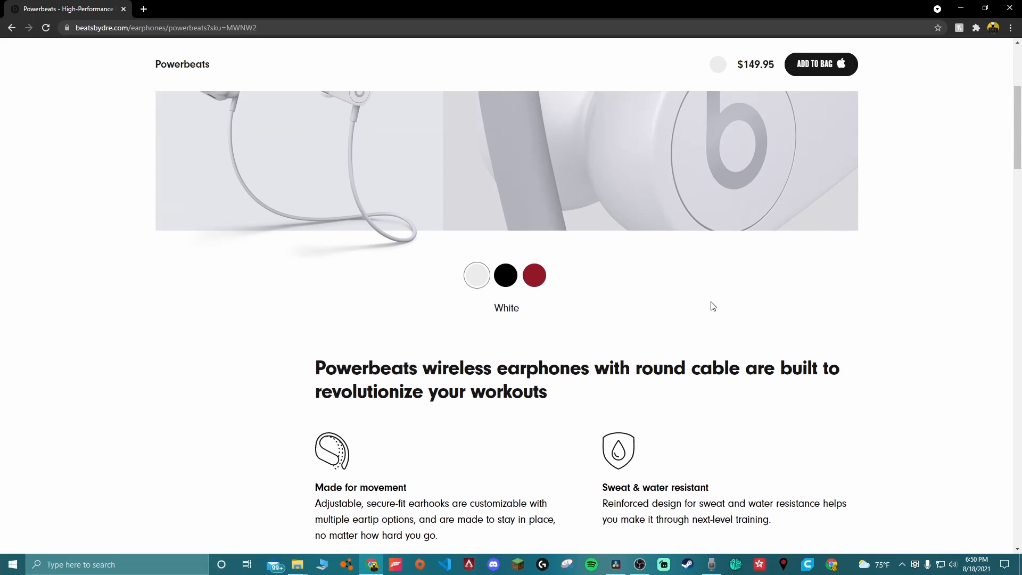
scroll("down", 3)
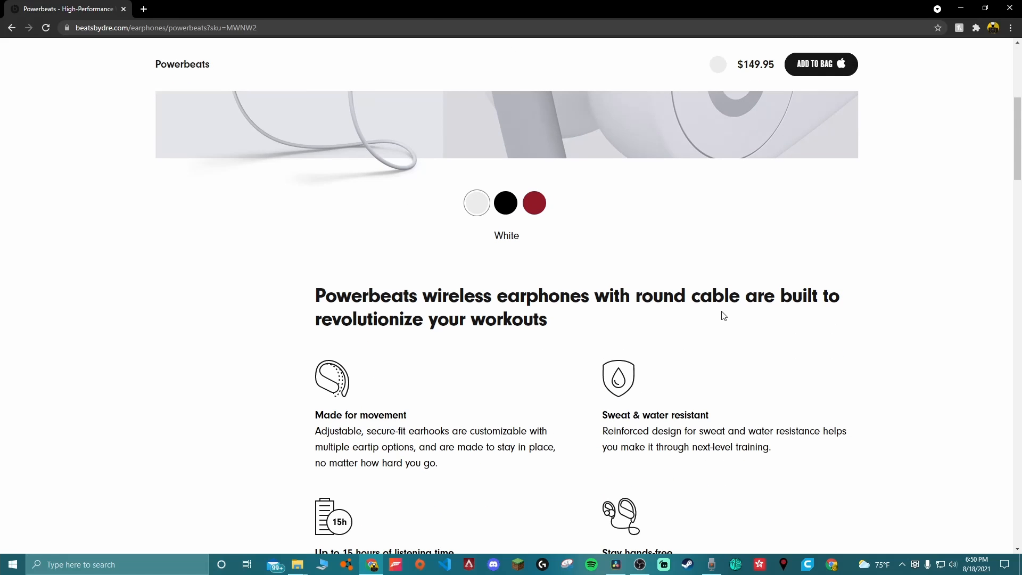